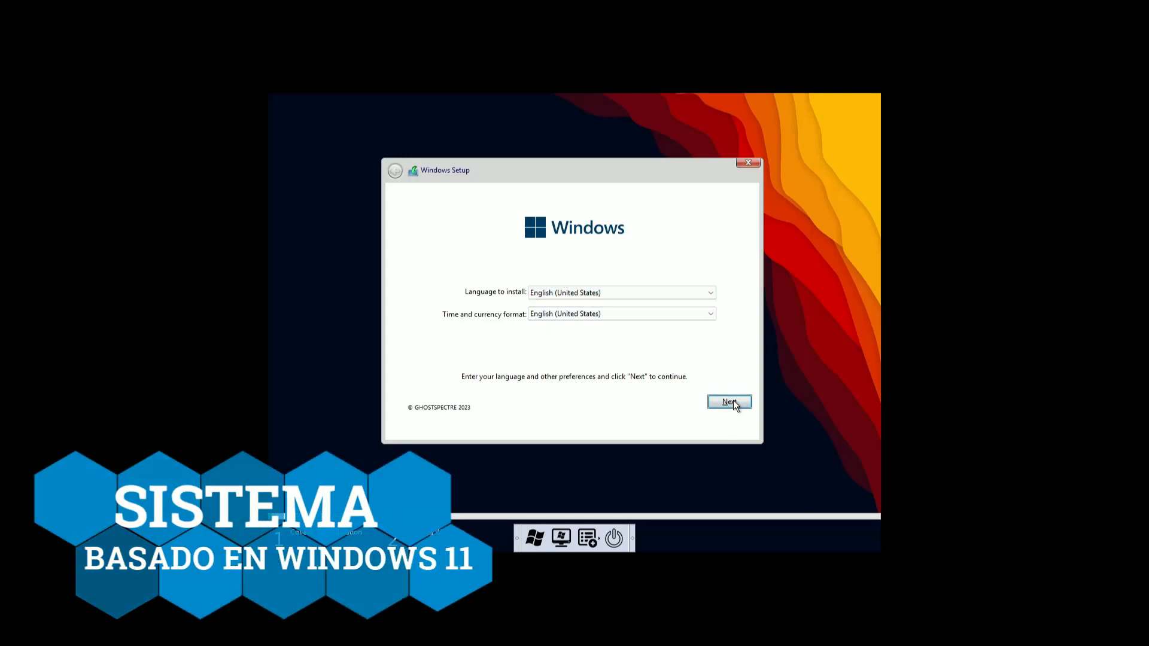
Continue past the language screen and compare the COMPACT + DEF, SUPERLITE + DEF, SUPERLITE SE and SUPERLITE SE + DEF editions
left_click(727, 402)
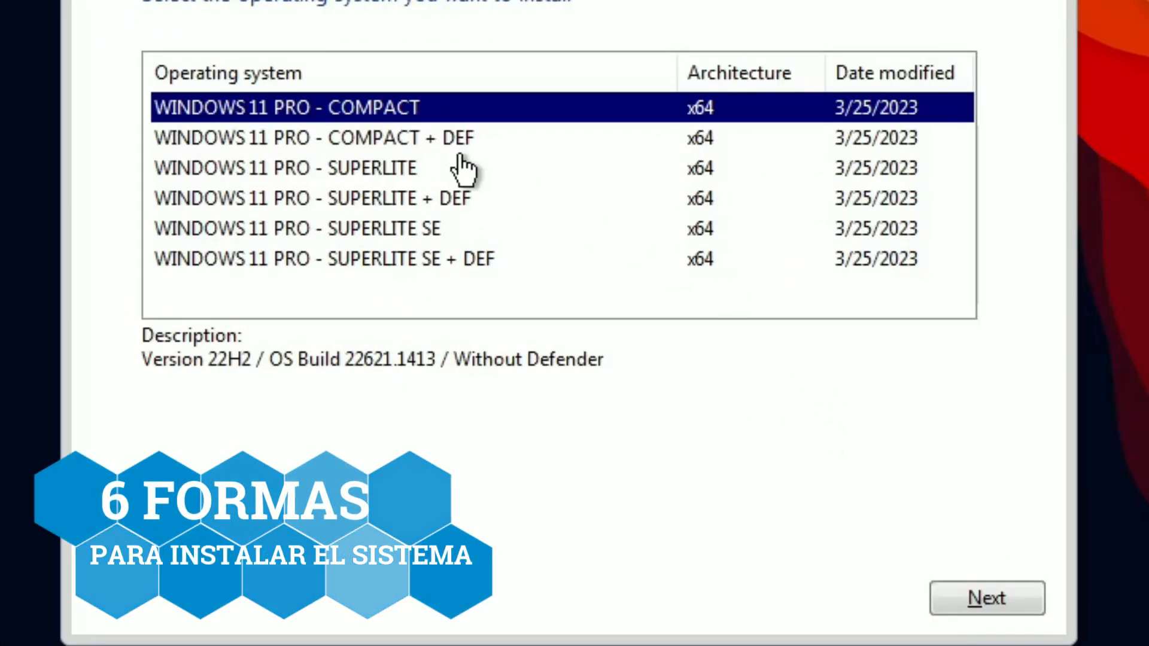
left_click(314, 137)
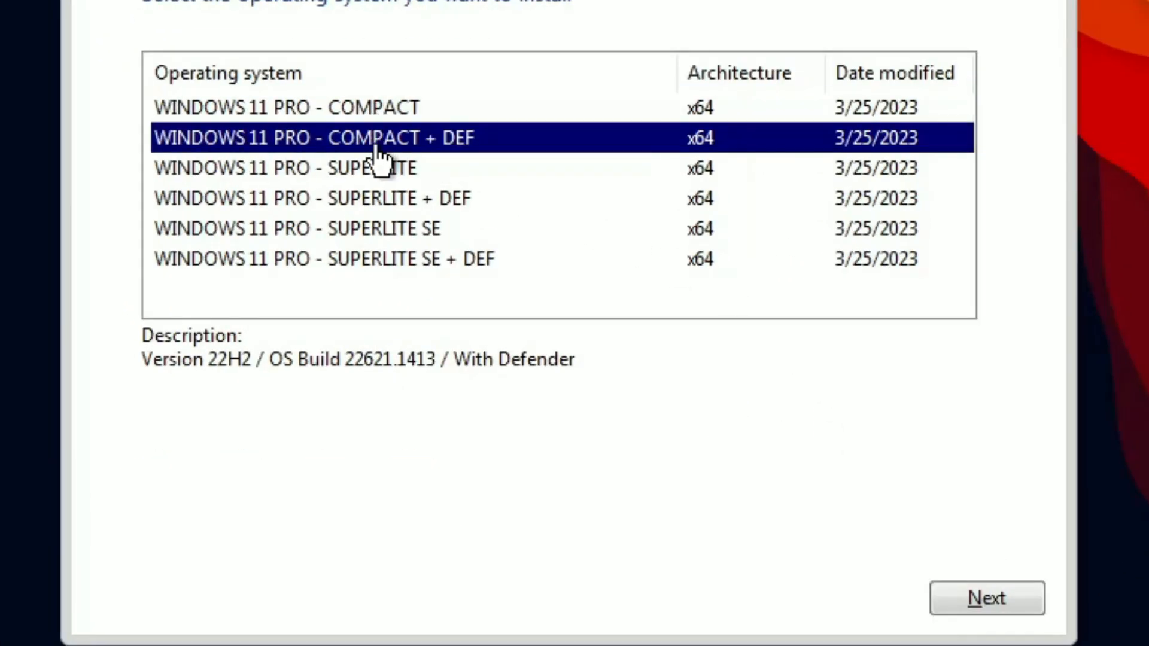
left_click(330, 197)
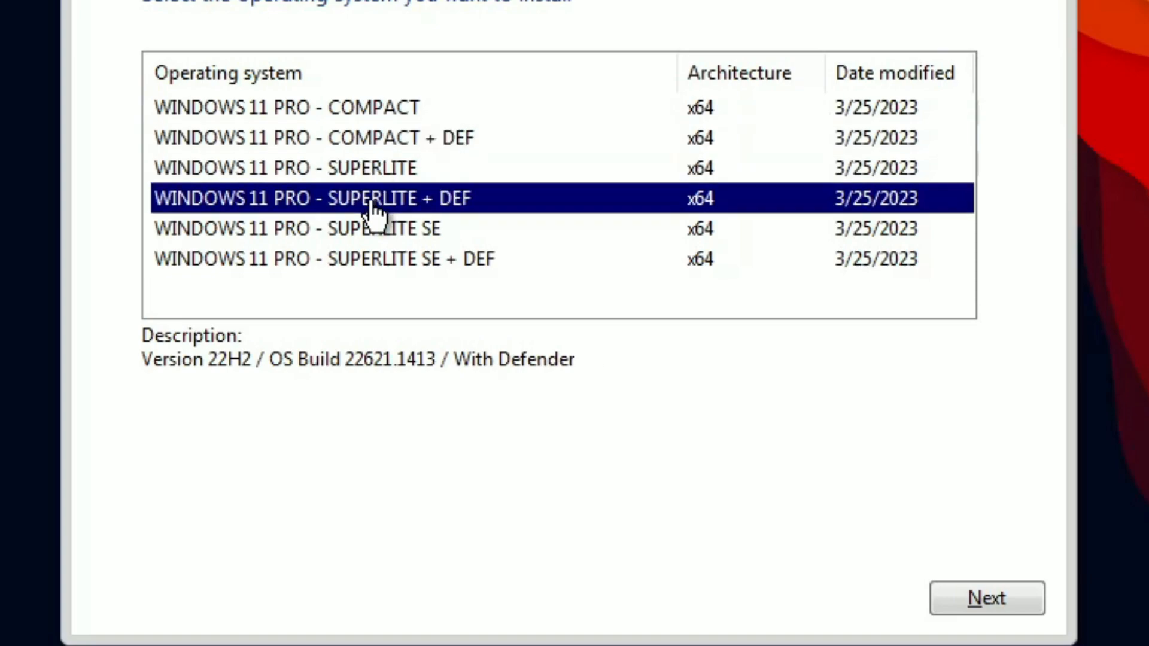
left_click(297, 228)
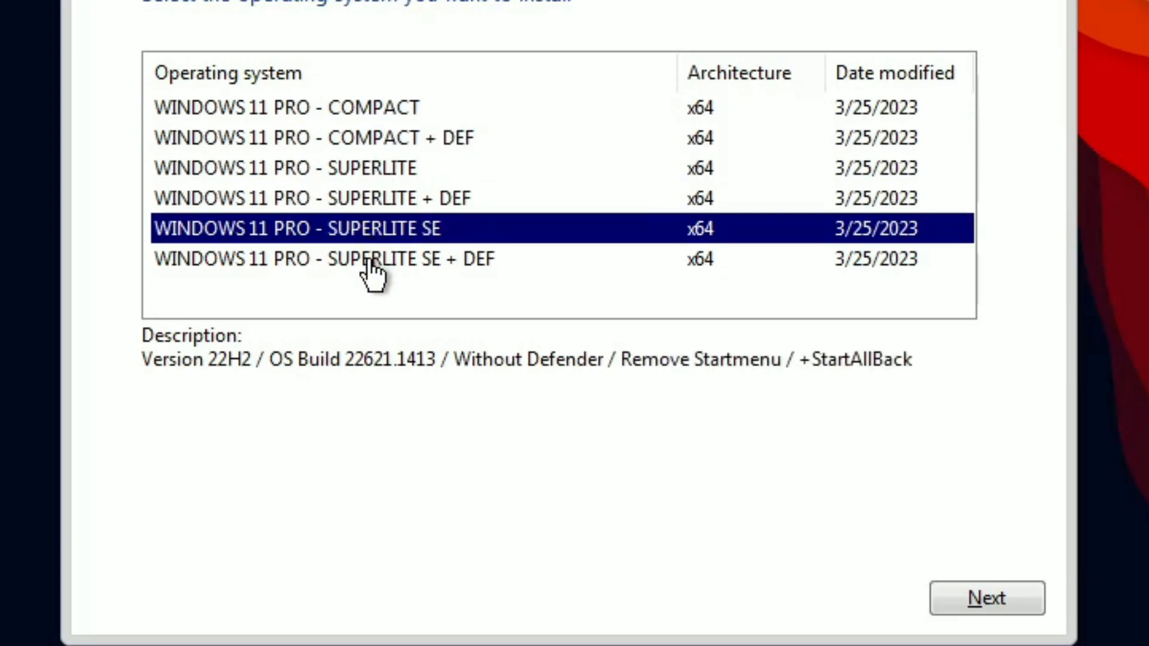
left_click(324, 258)
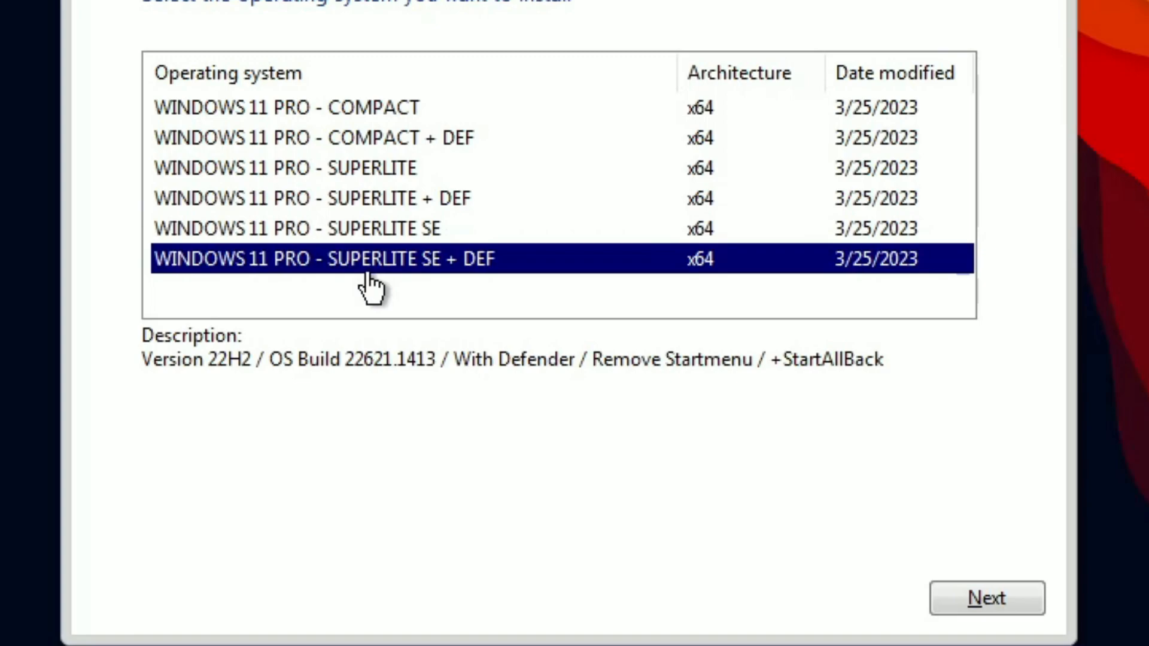
Choose WINDOWS 11 PRO - SUPERLITE SE and proceed with the installation
left_click(296, 228)
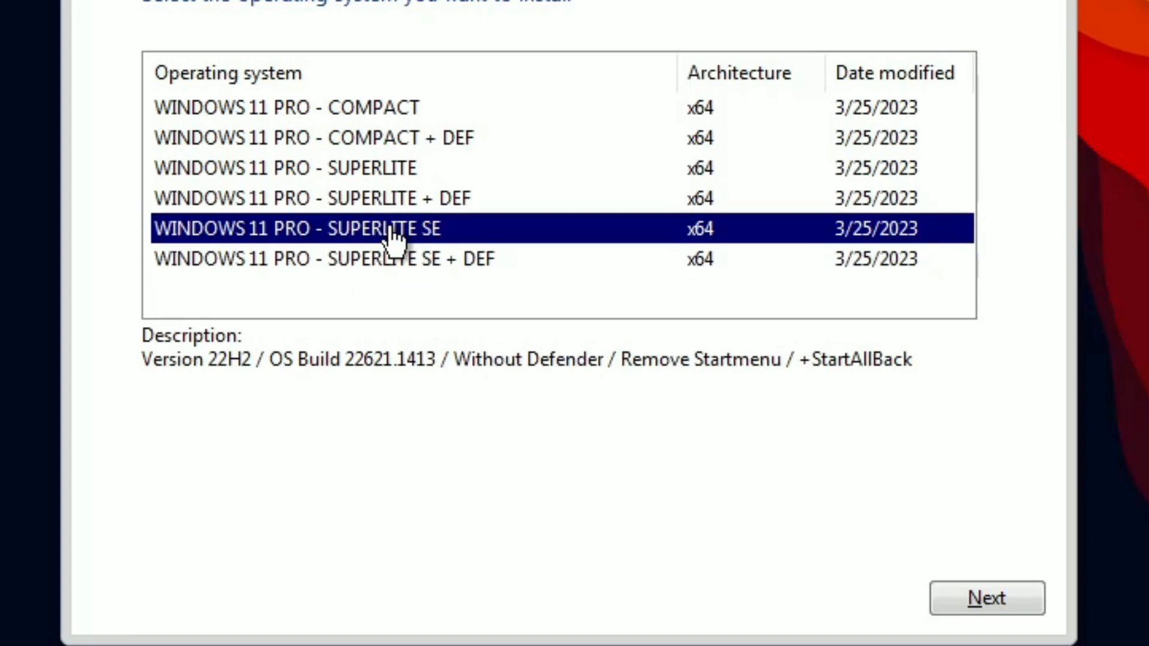
left_click(985, 598)
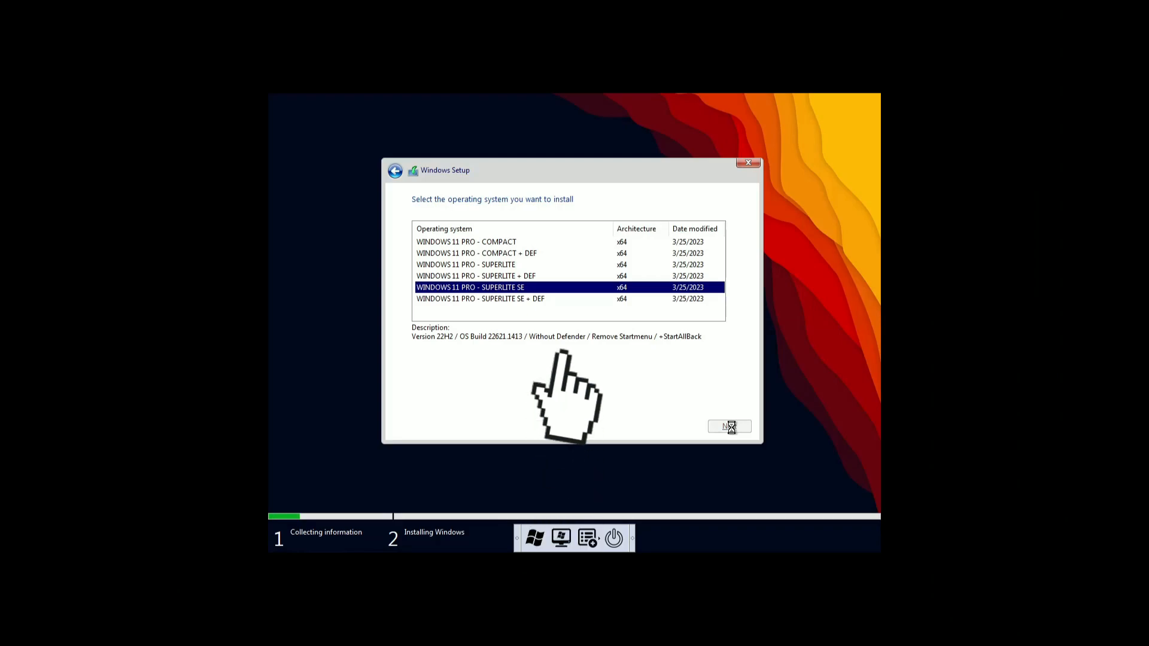
left_click(728, 426)
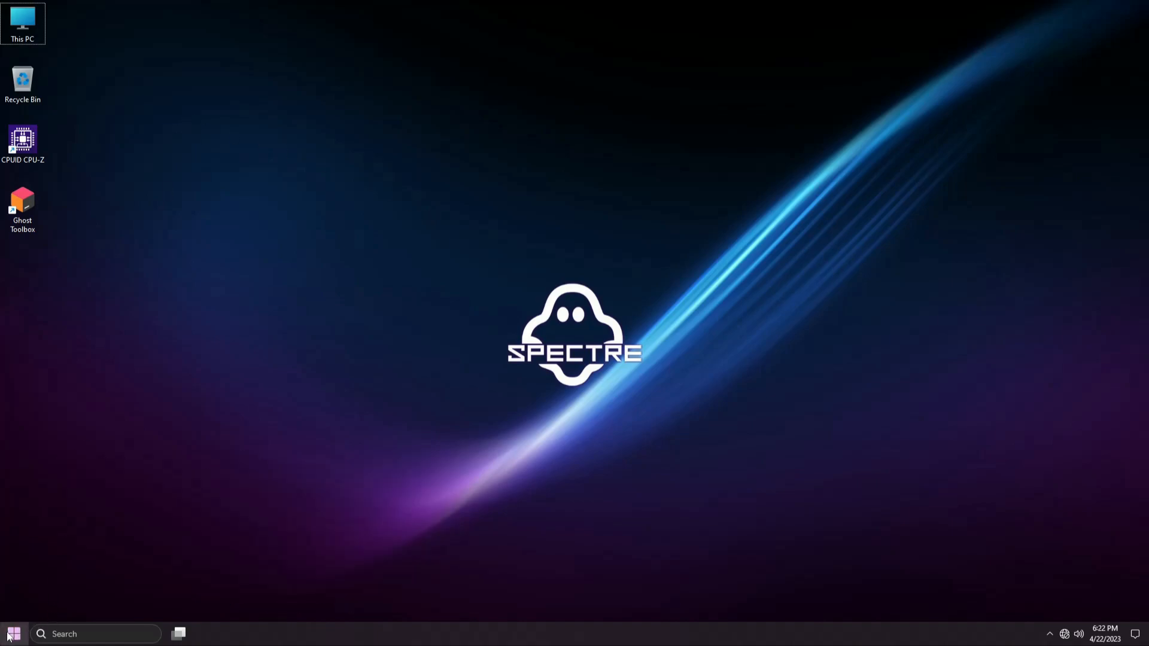
Search 'winver' from Start to confirm Windows 11 Pro 22H2, build 22621.1413
left_click(13, 634)
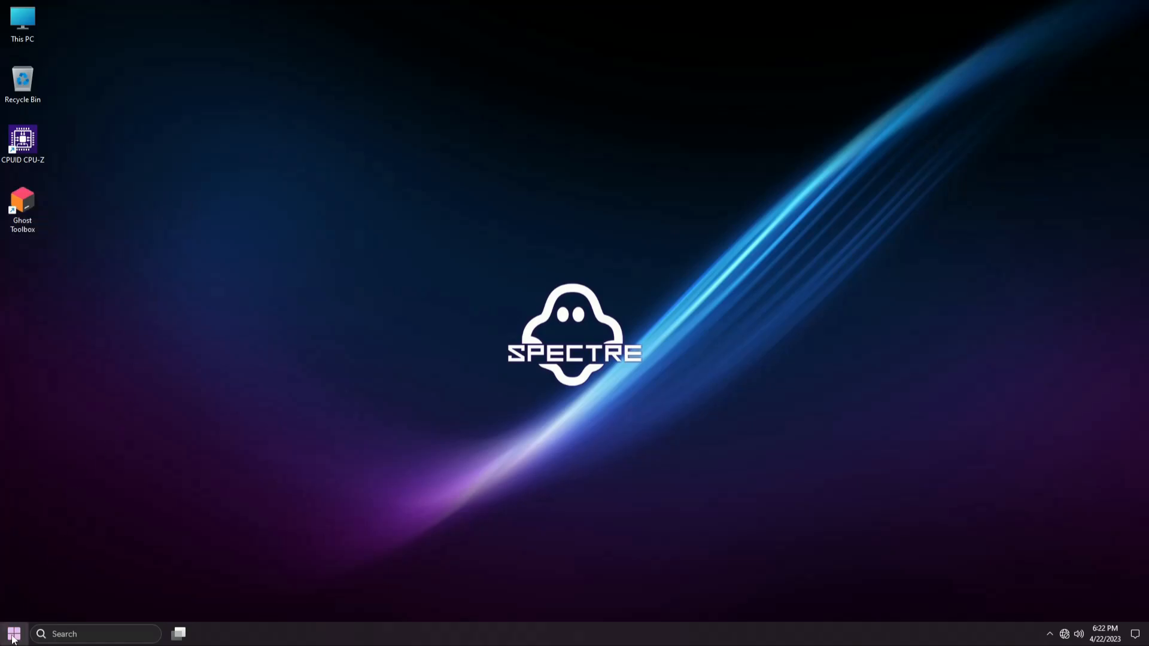
type("win")
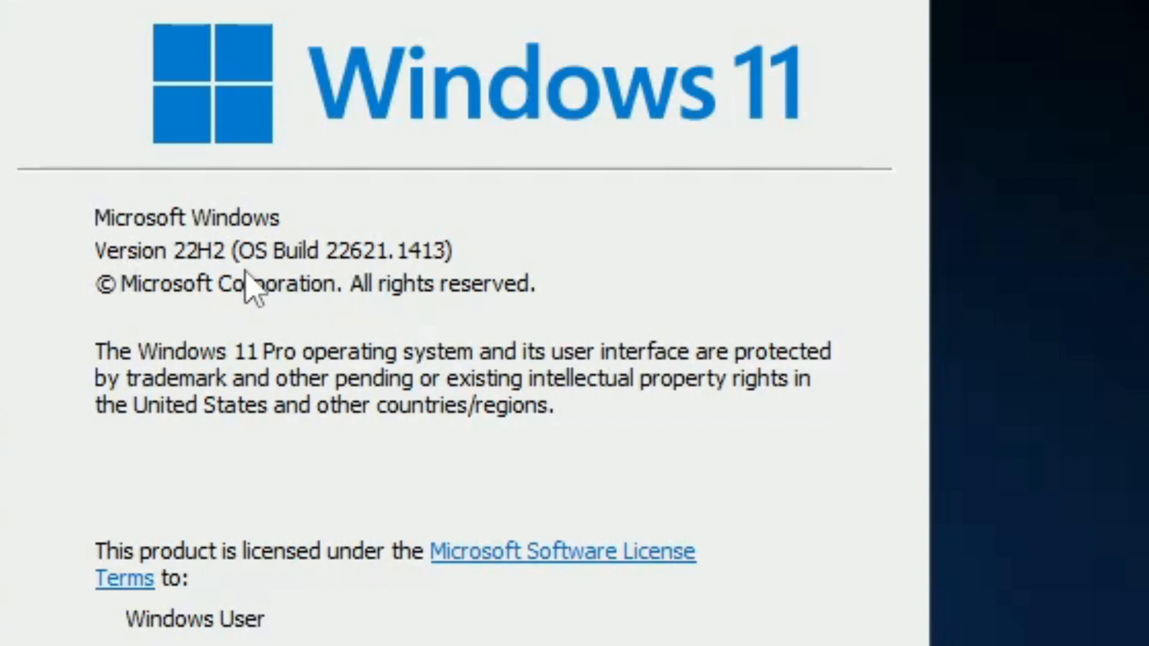
mouse_move(301, 279)
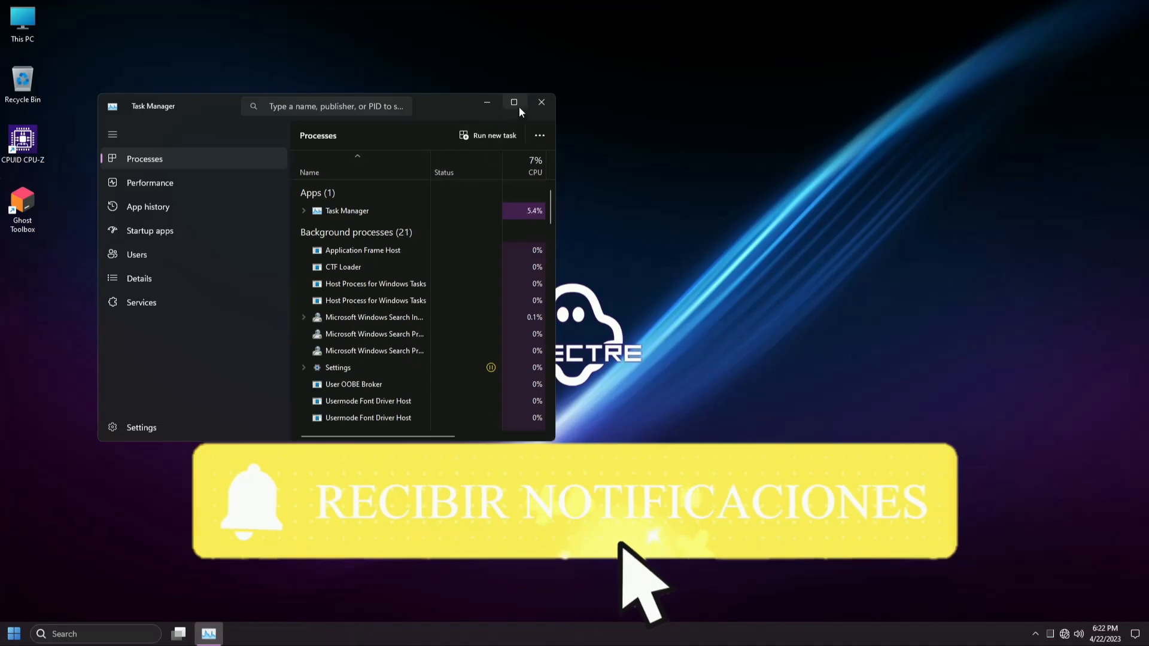
Maximize Task Manager, review the Performance CPU and Memory readings, then close it
left_click(513, 103)
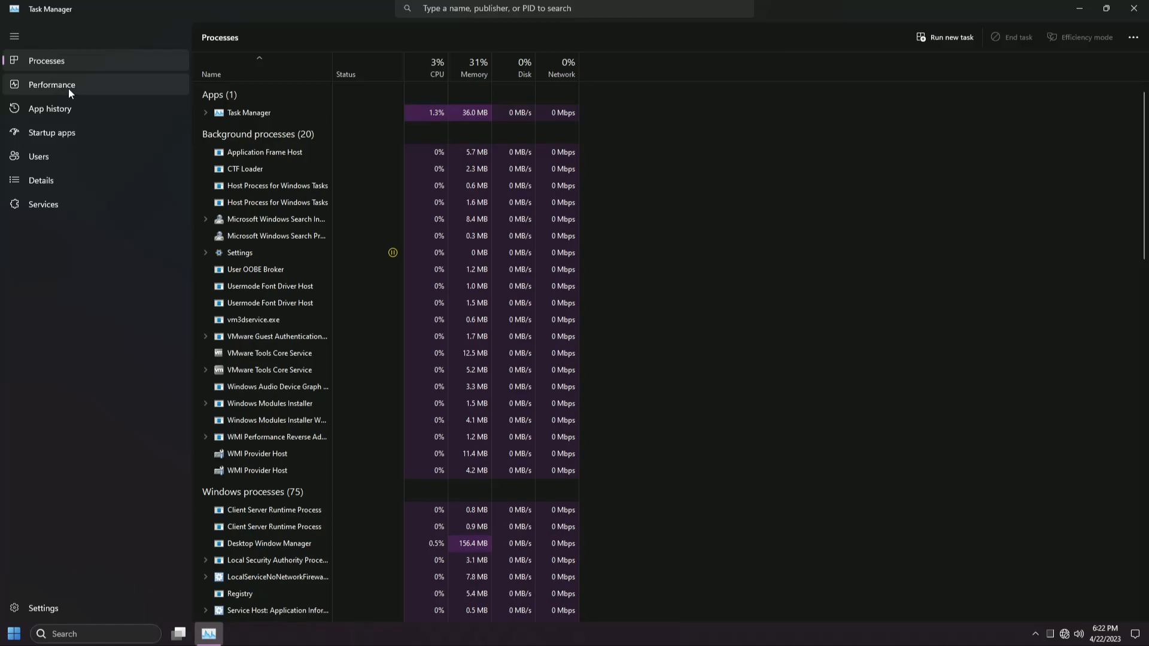
left_click(51, 84)
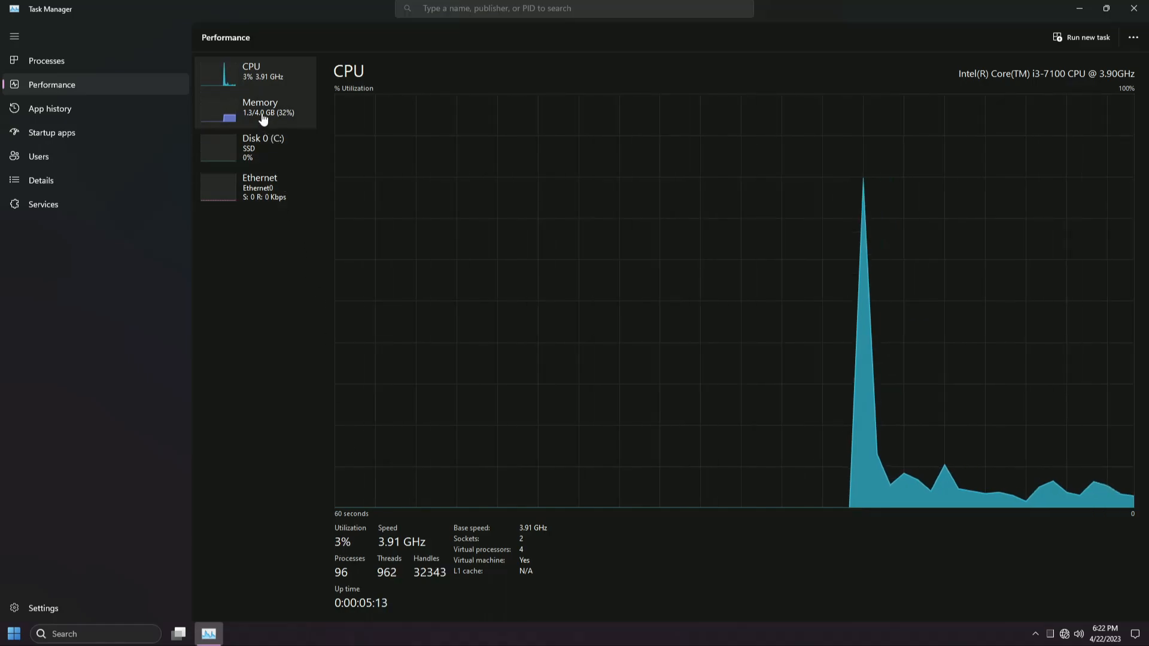
left_click(259, 106)
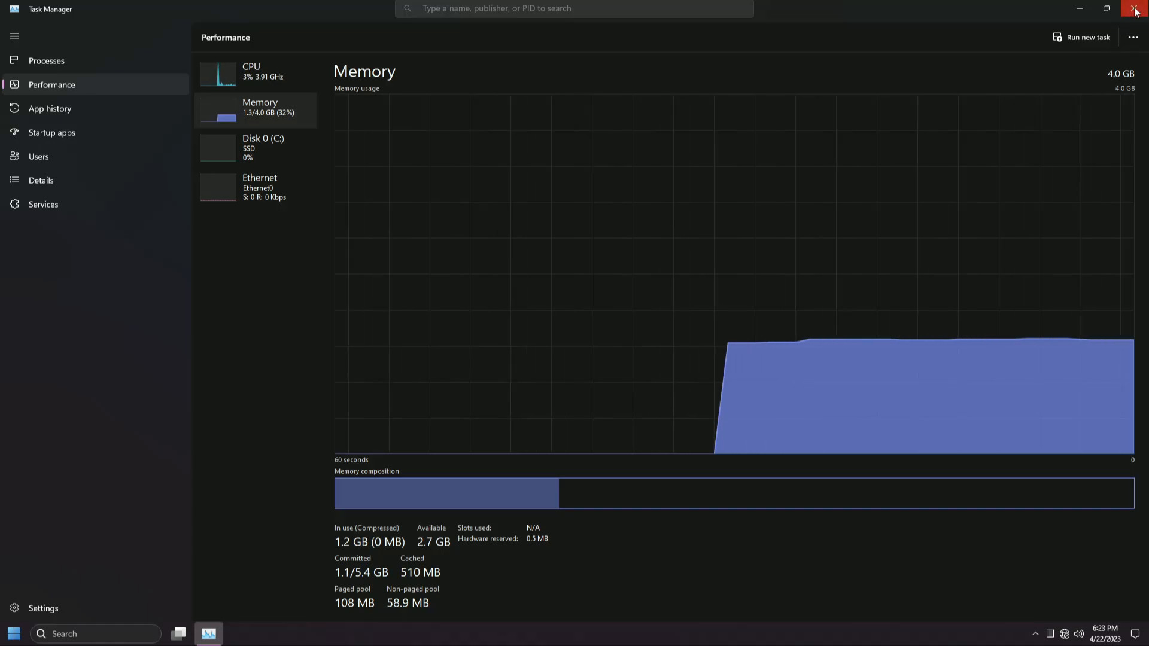
left_click(1134, 8)
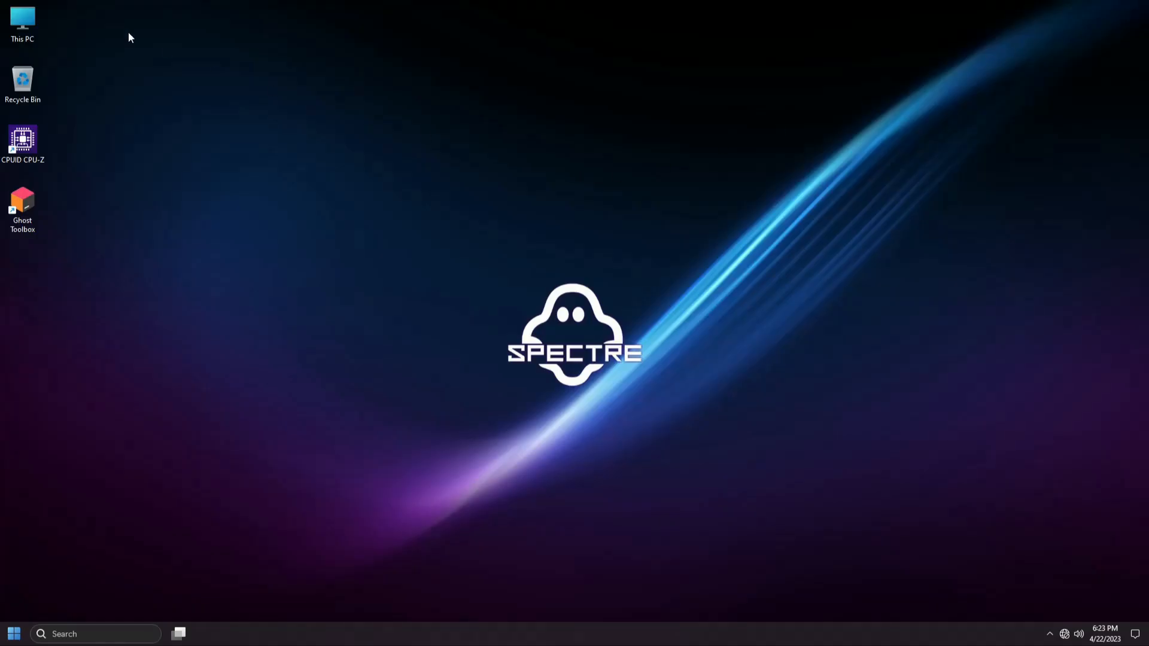
Check Local Disk (C:) in This PC (52.9 GB free of 59.2 GB), then return to the Start shortcuts
double_click(22, 22)
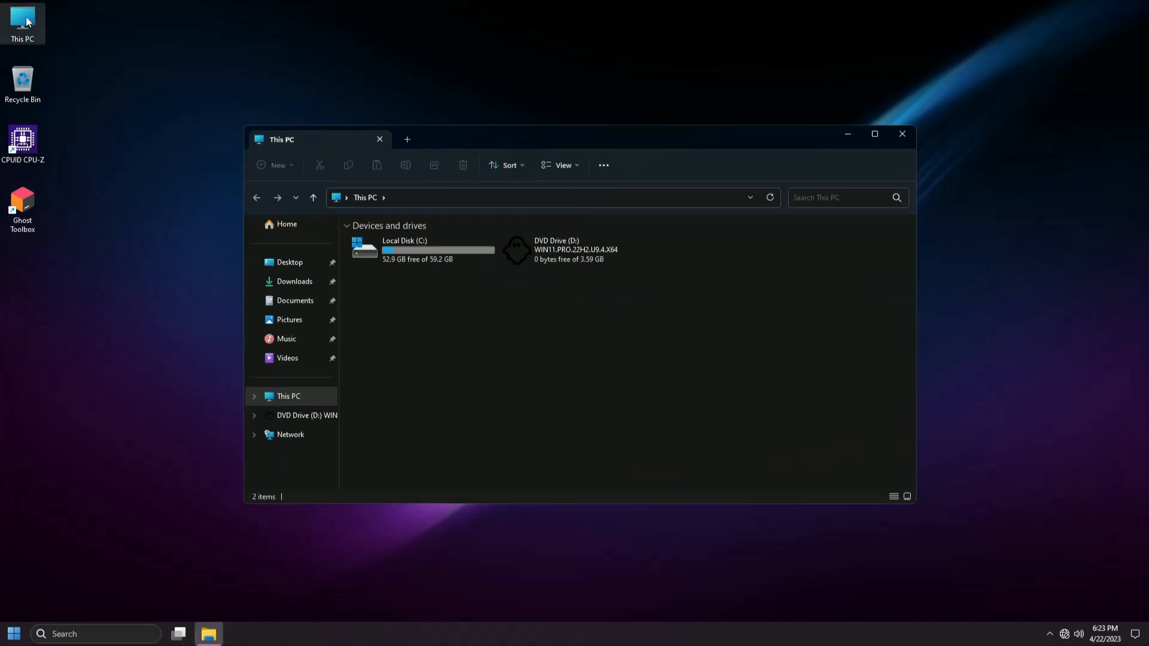
right_click(403, 249)
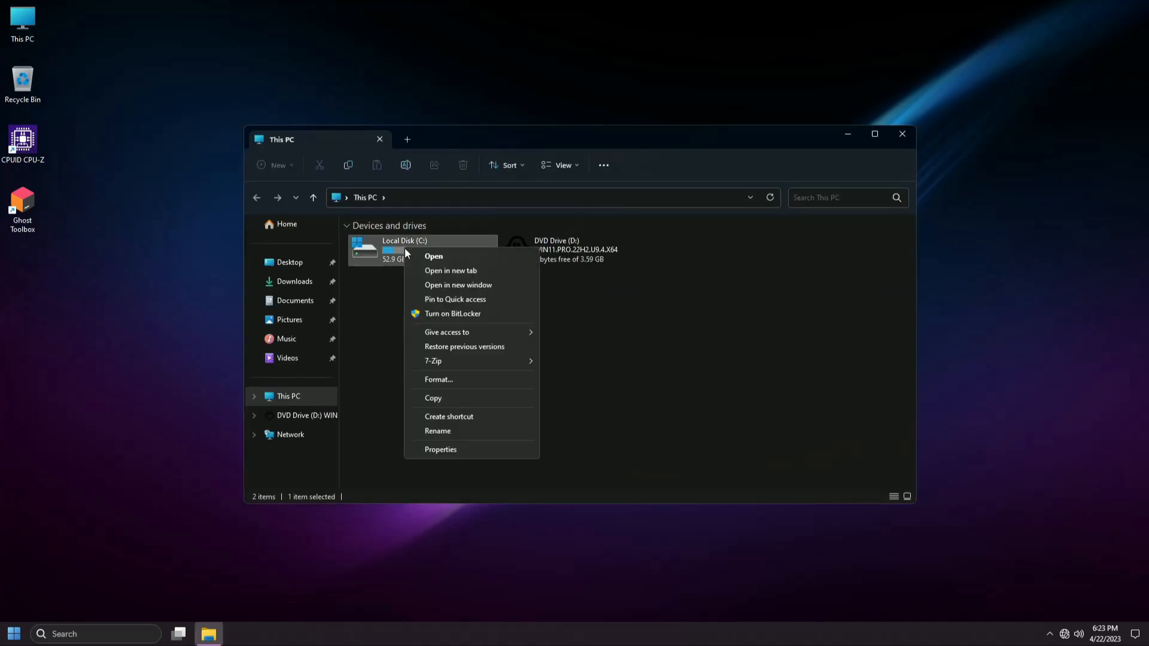
left_click(440, 448)
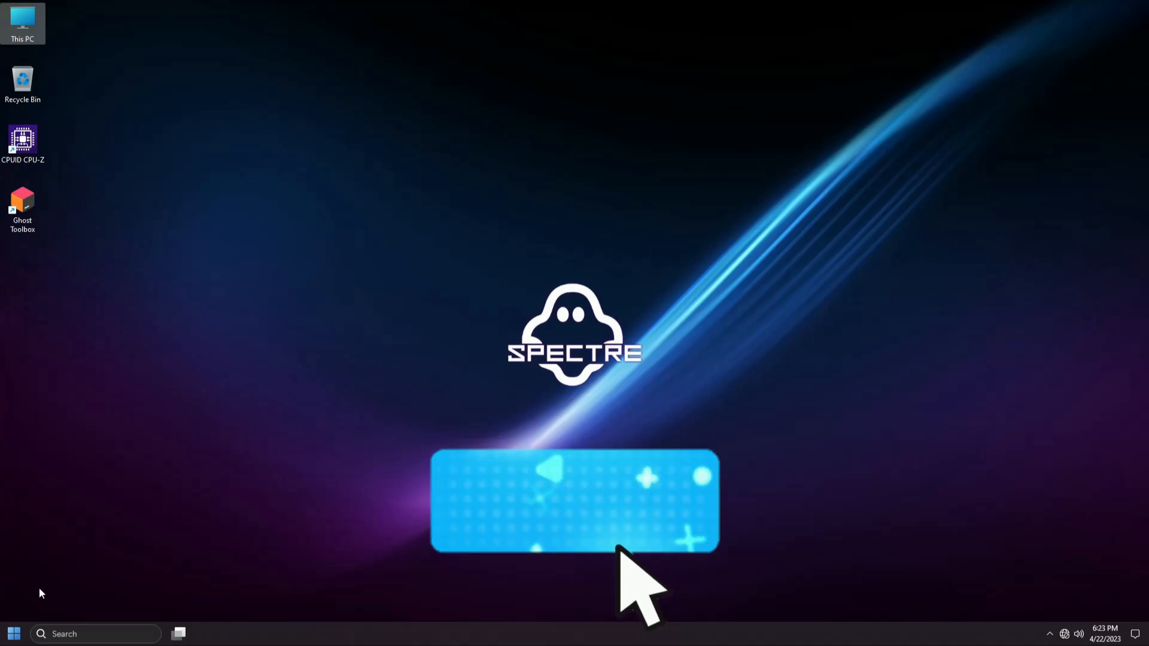
left_click(13, 634)
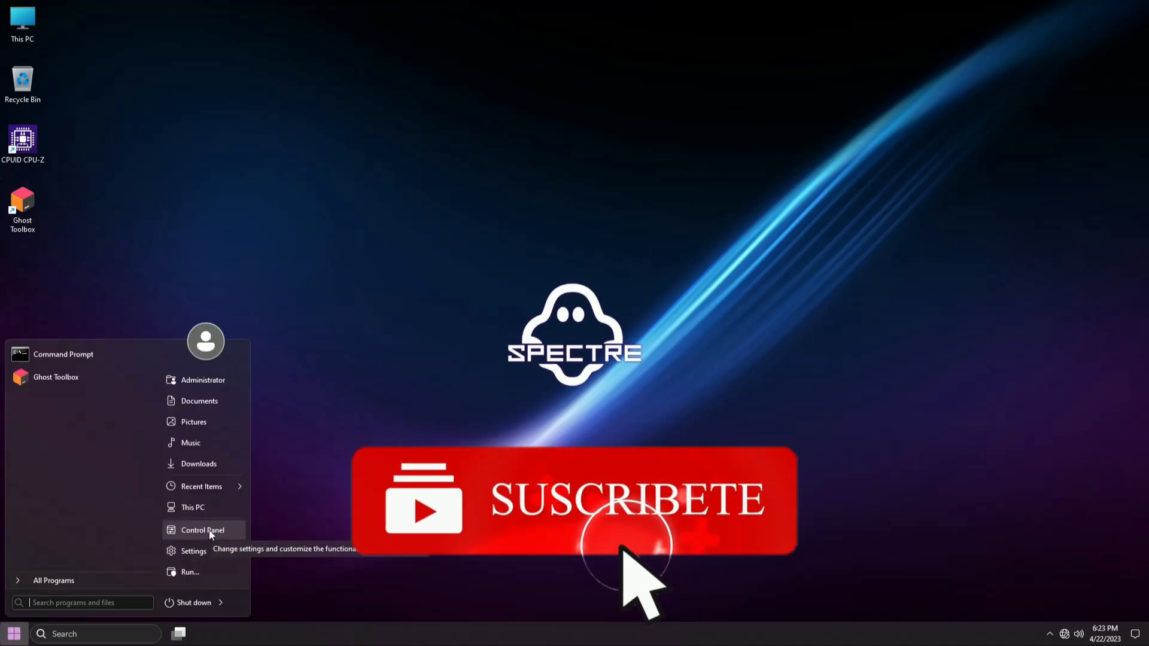
Review Control Panel's installed programs, including CPUID CPU-Z 2.05 and the Visual C++ x86 redistributable
left_click(202, 530)
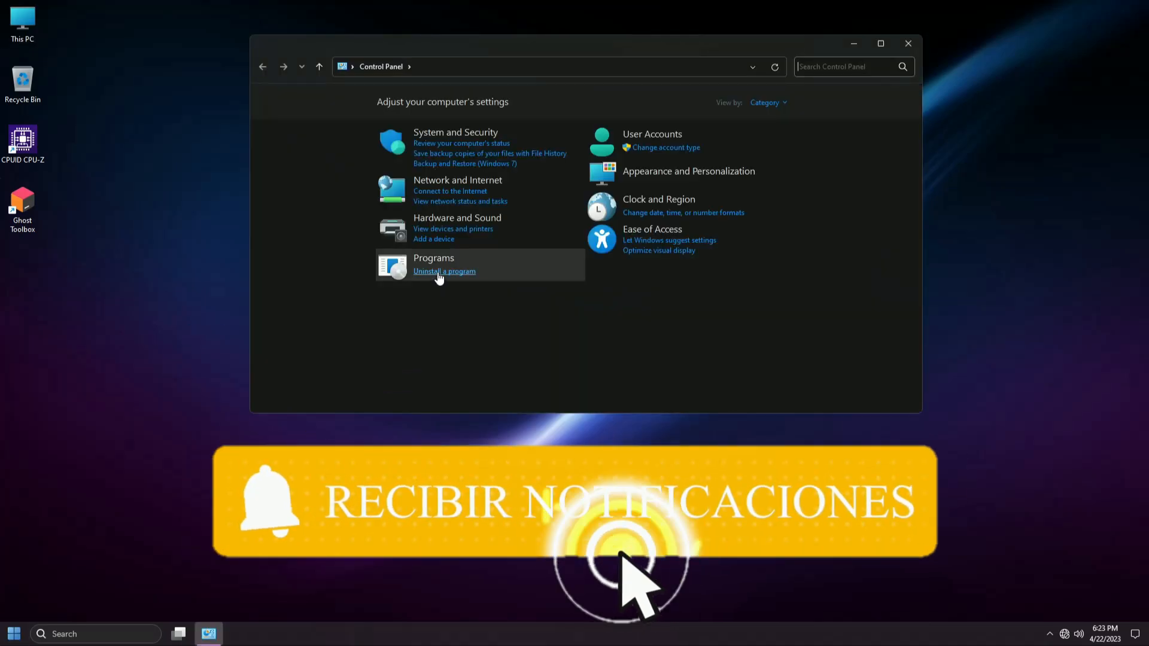
left_click(443, 271)
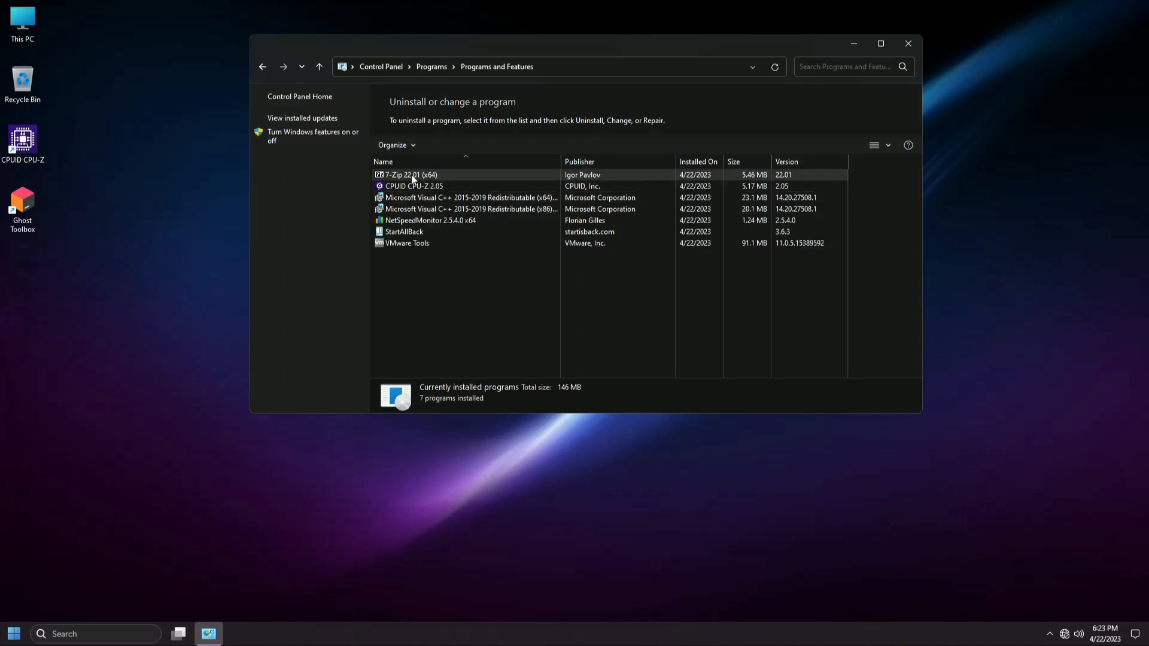
left_click(413, 186)
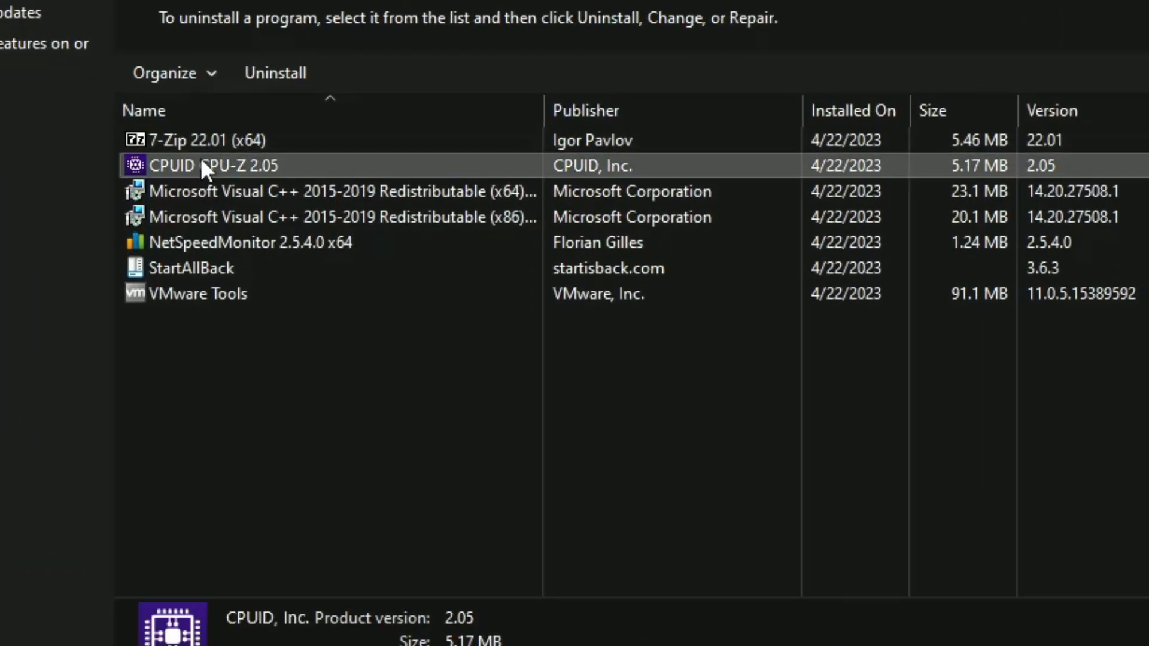
left_click(330, 217)
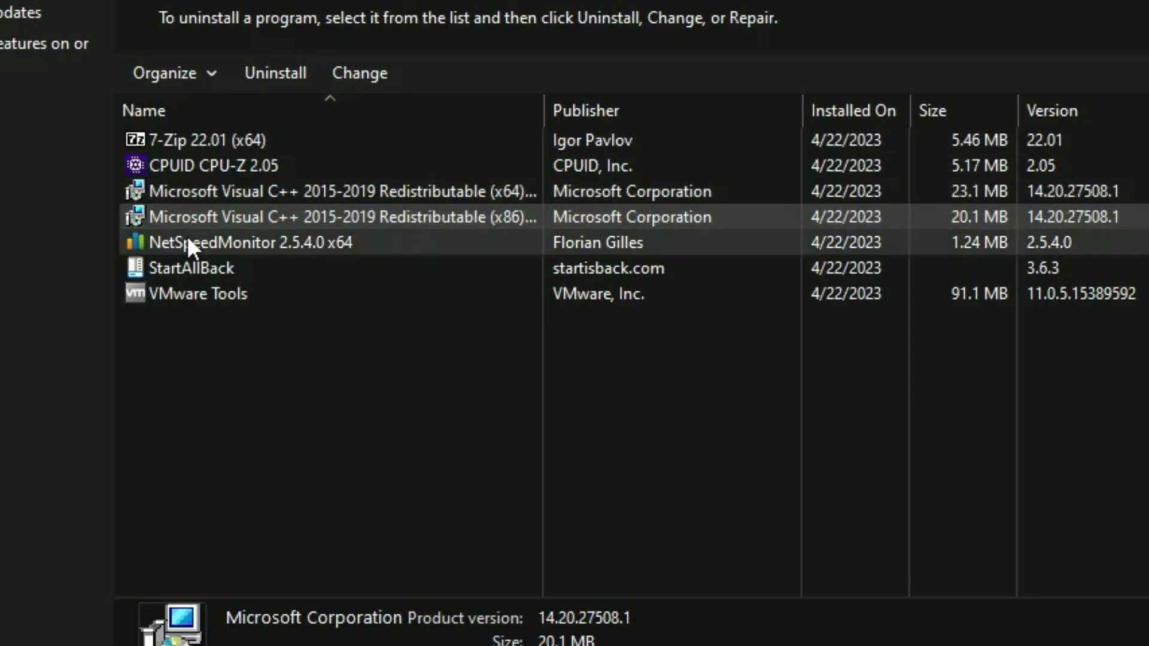
Show the installed Windows updates and highlight the Servicing Stack update
left_click(190, 267)
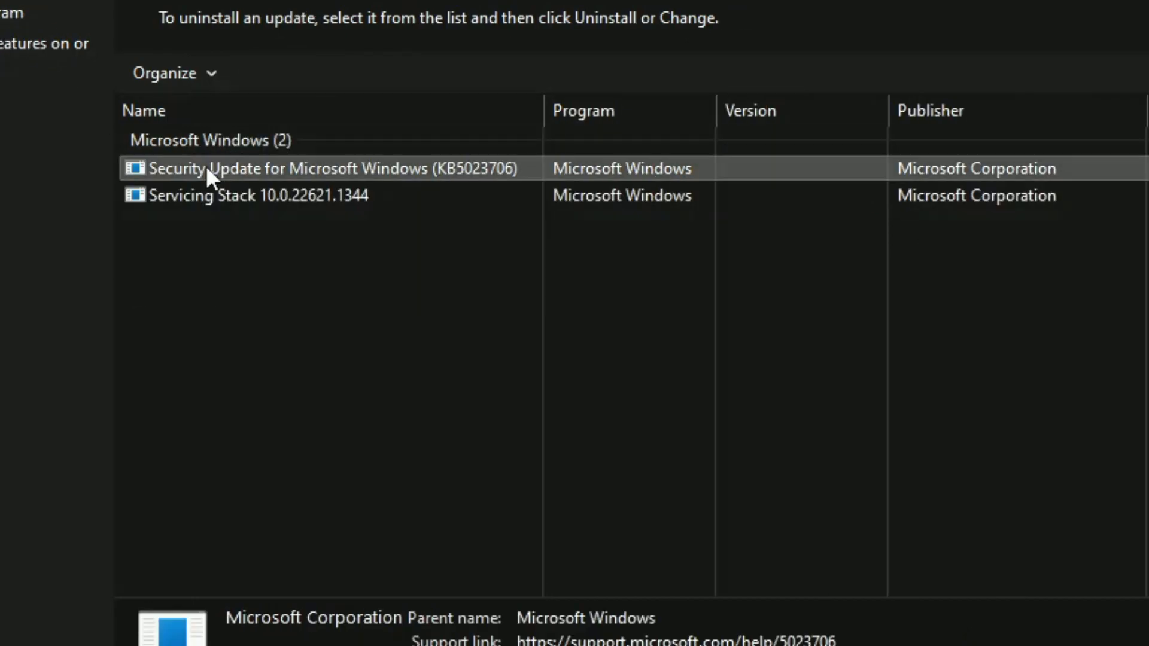
left_click(256, 195)
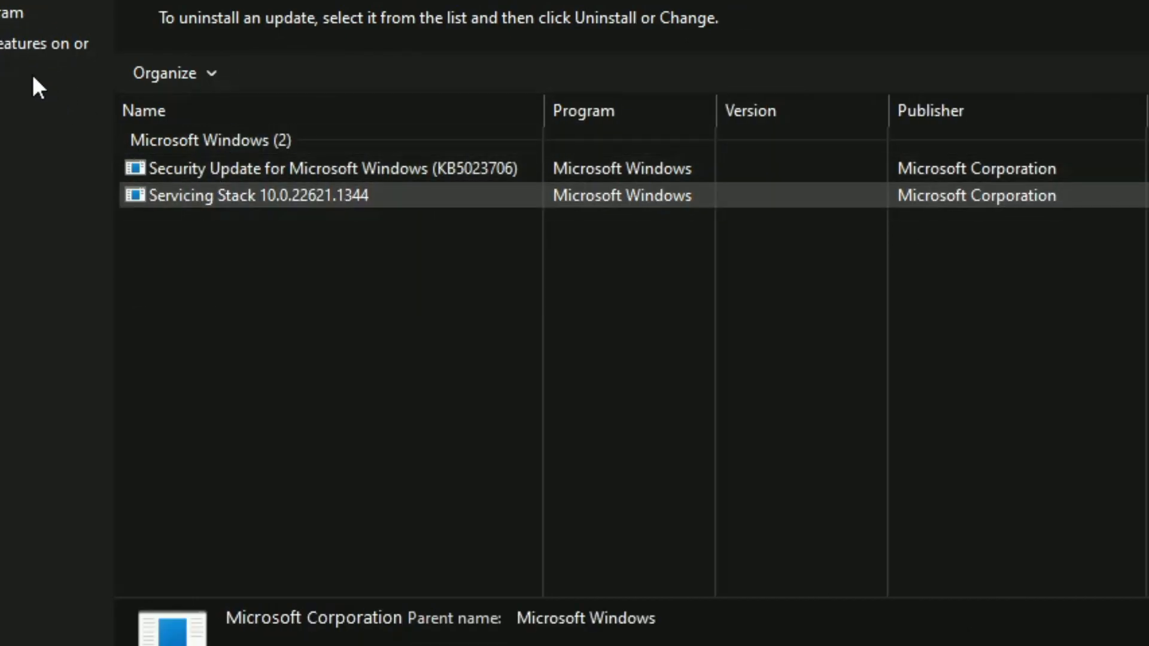
Review the optional Windows features list, including .NET Framework 4.8 Advanced Services
left_click(44, 43)
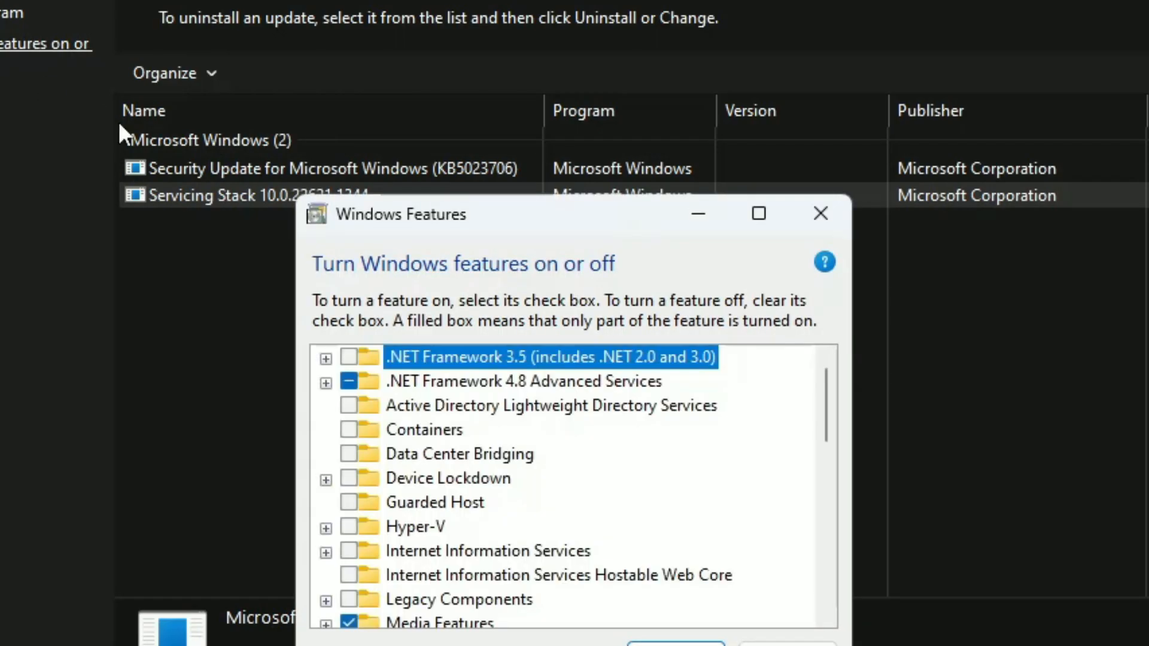
left_click(521, 381)
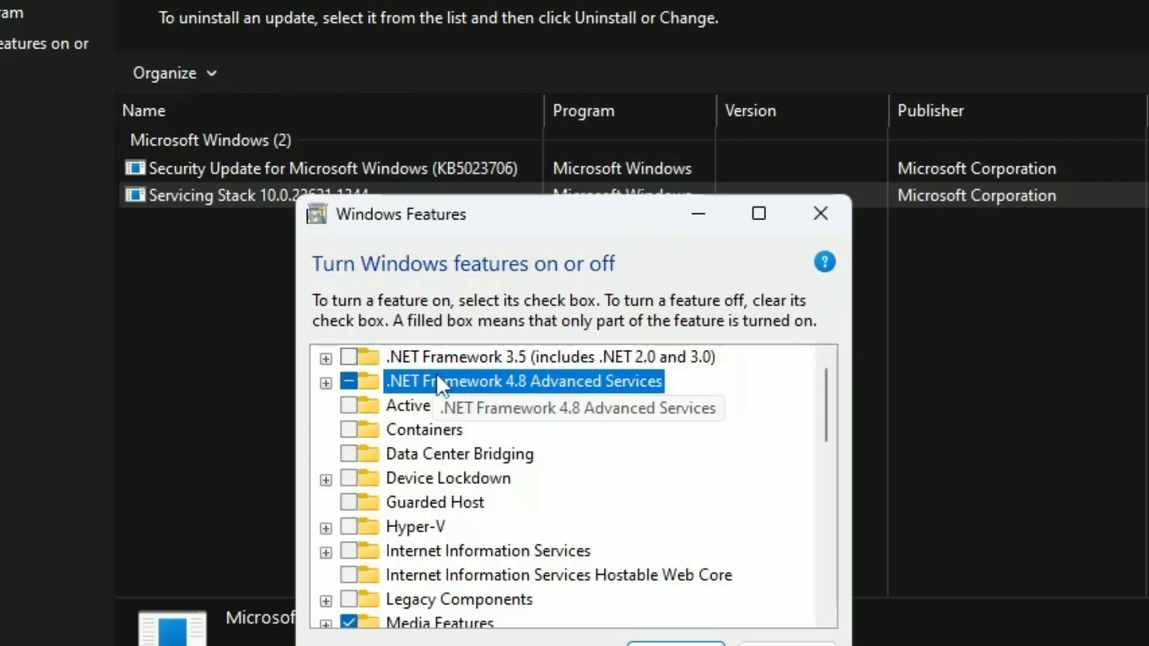
scroll("down", 3)
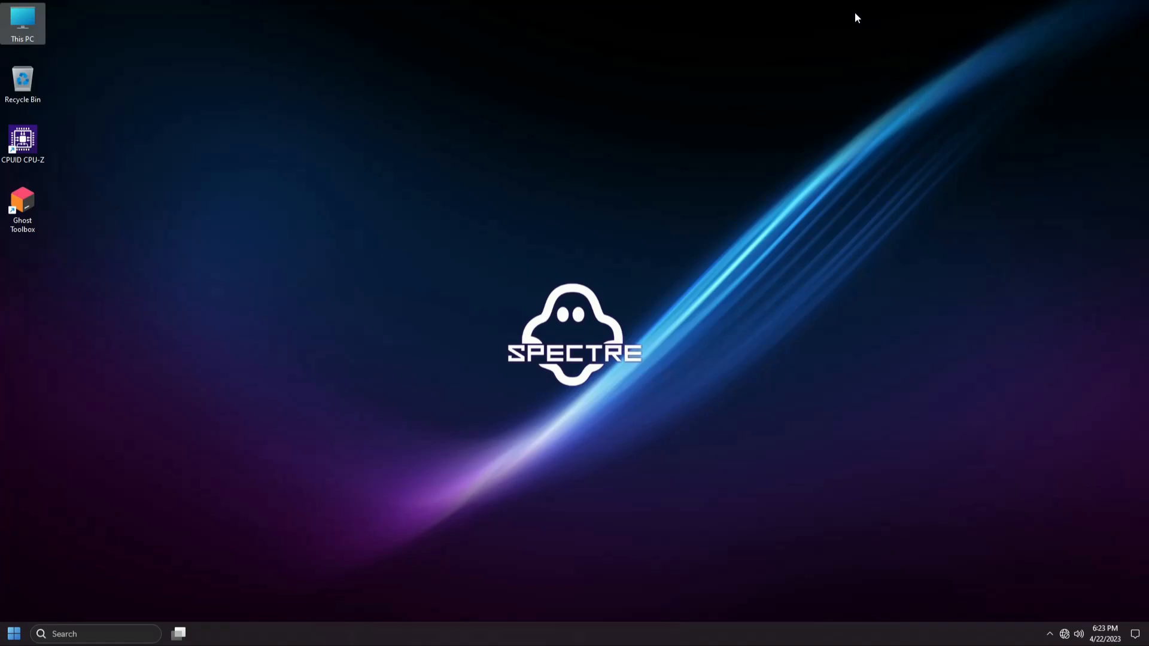
Bring up the desktop context menu showing the Ghost Mode entry
right_click(855, 18)
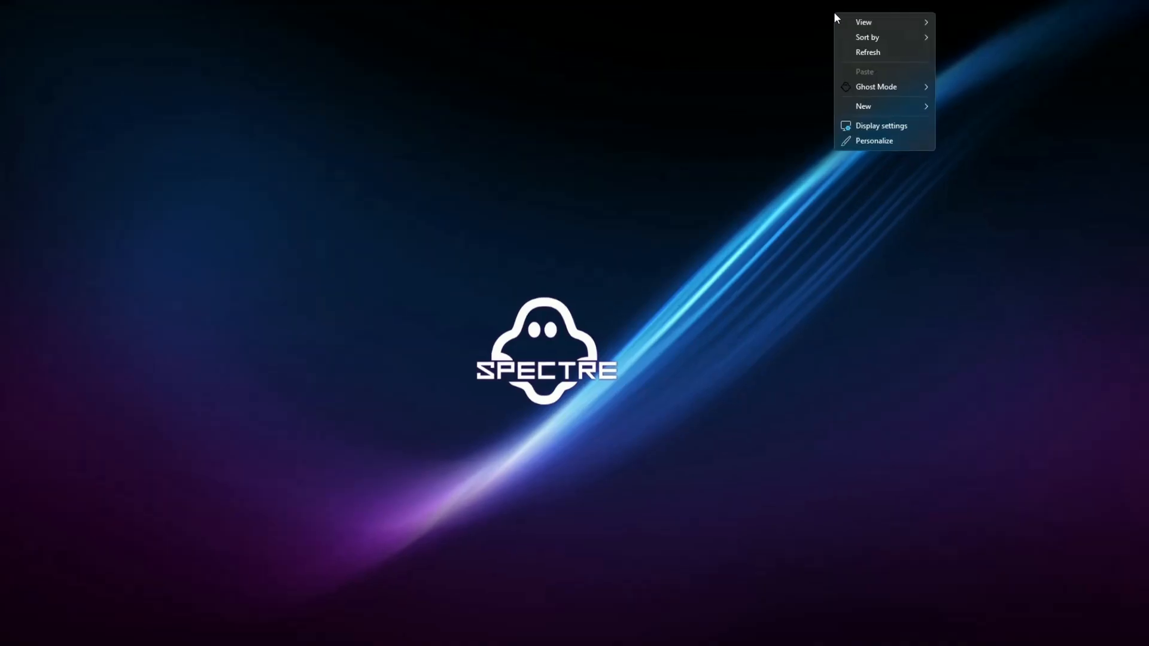
mouse_move(496, 207)
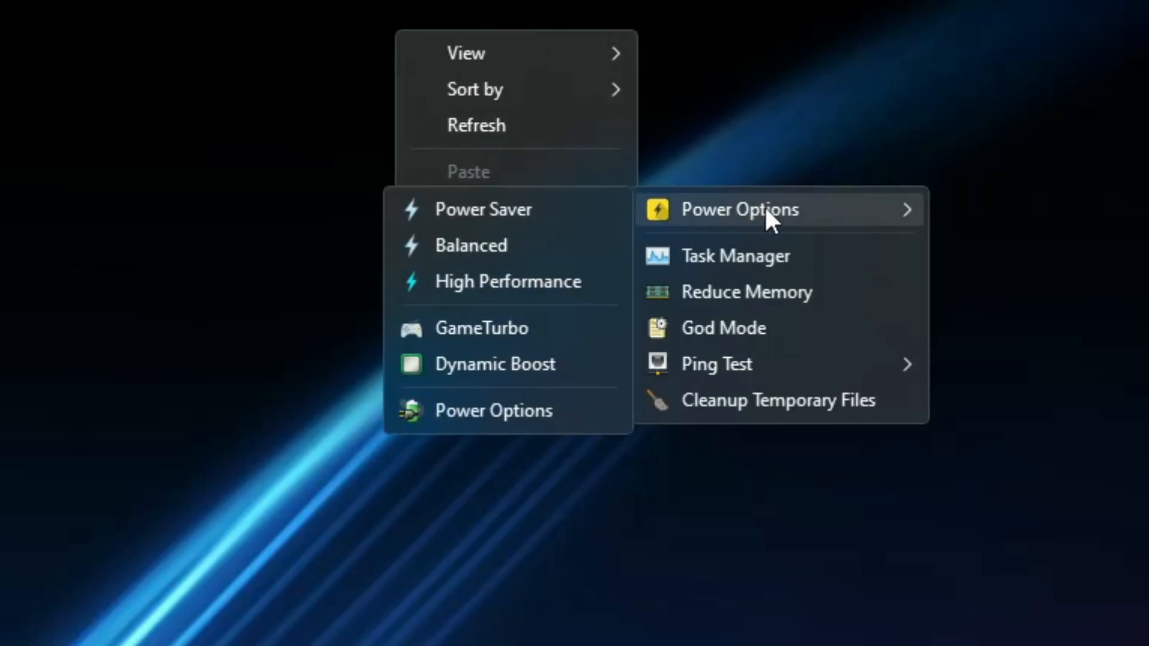
mouse_move(483, 210)
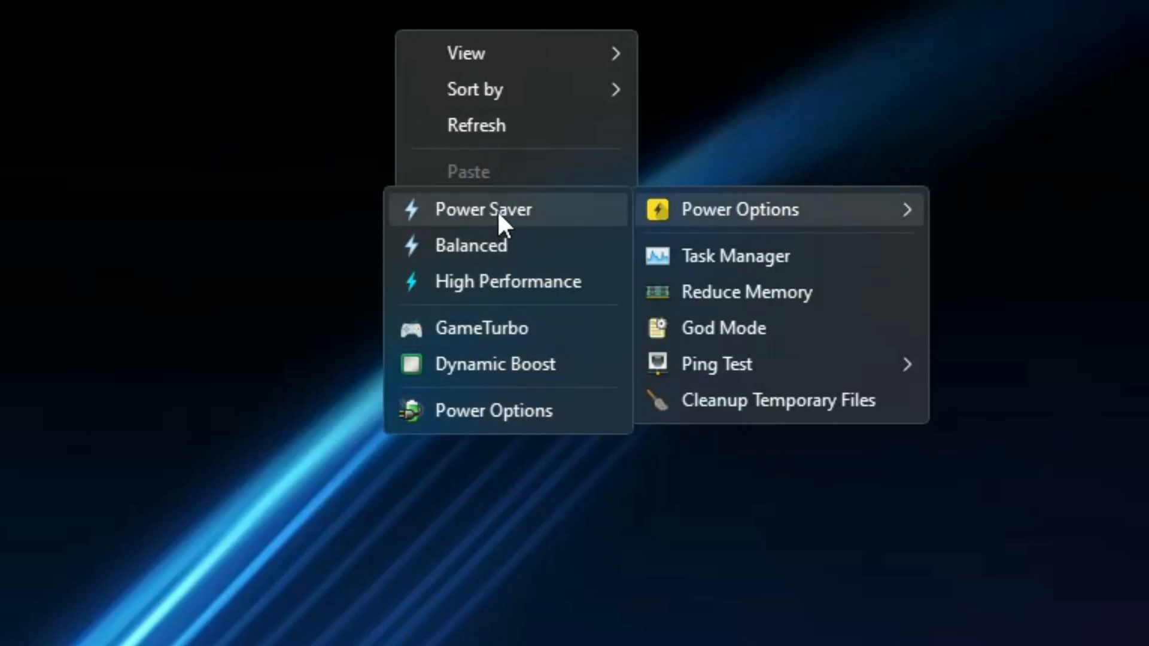
mouse_move(762, 220)
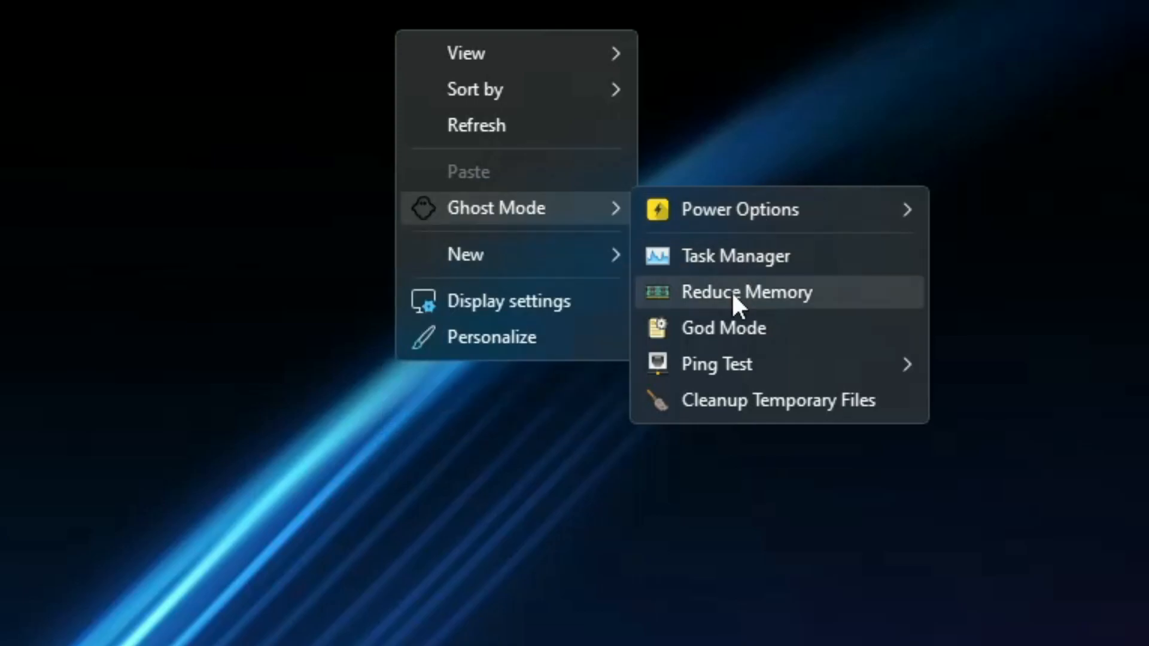
mouse_move(722, 328)
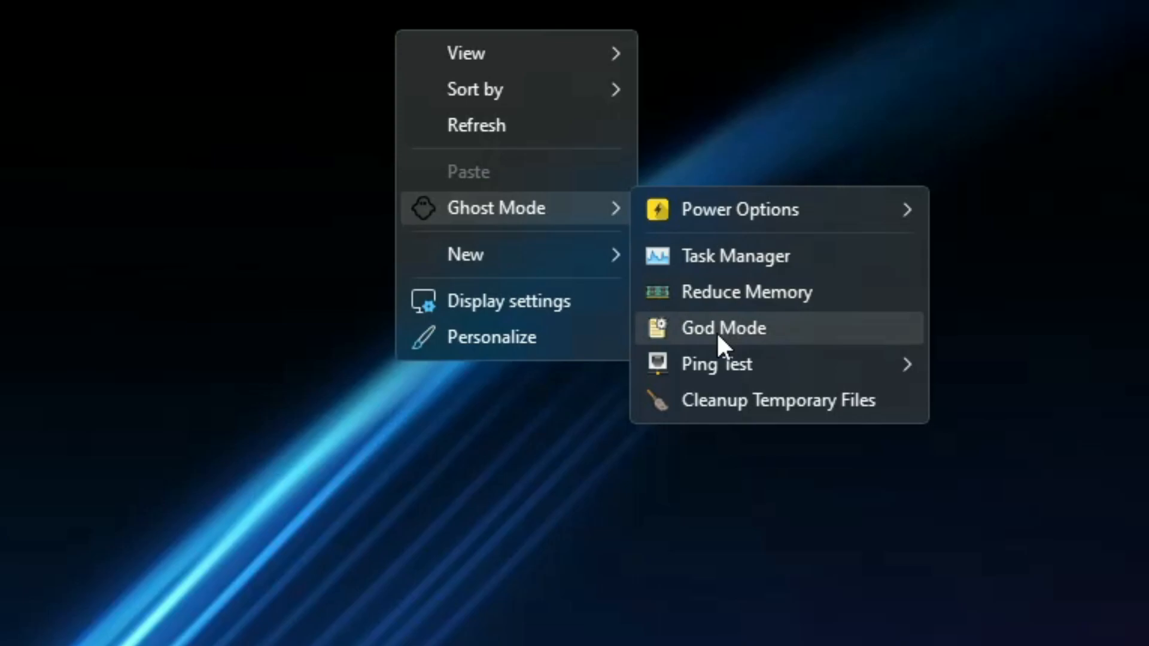
mouse_move(716, 364)
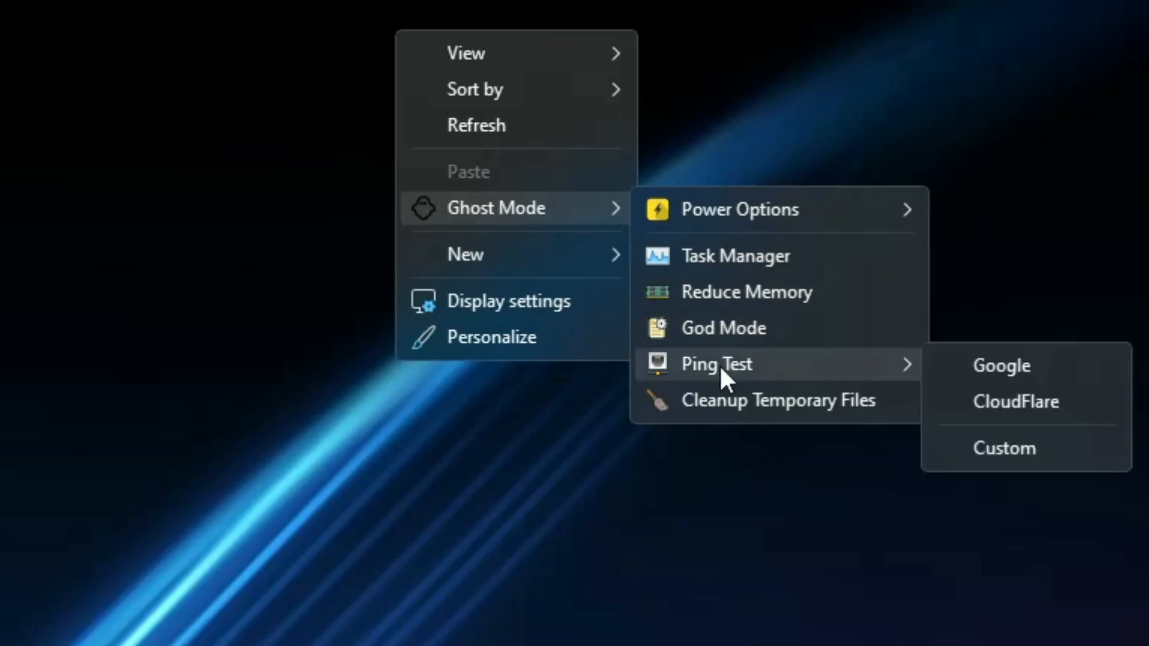
mouse_move(728, 414)
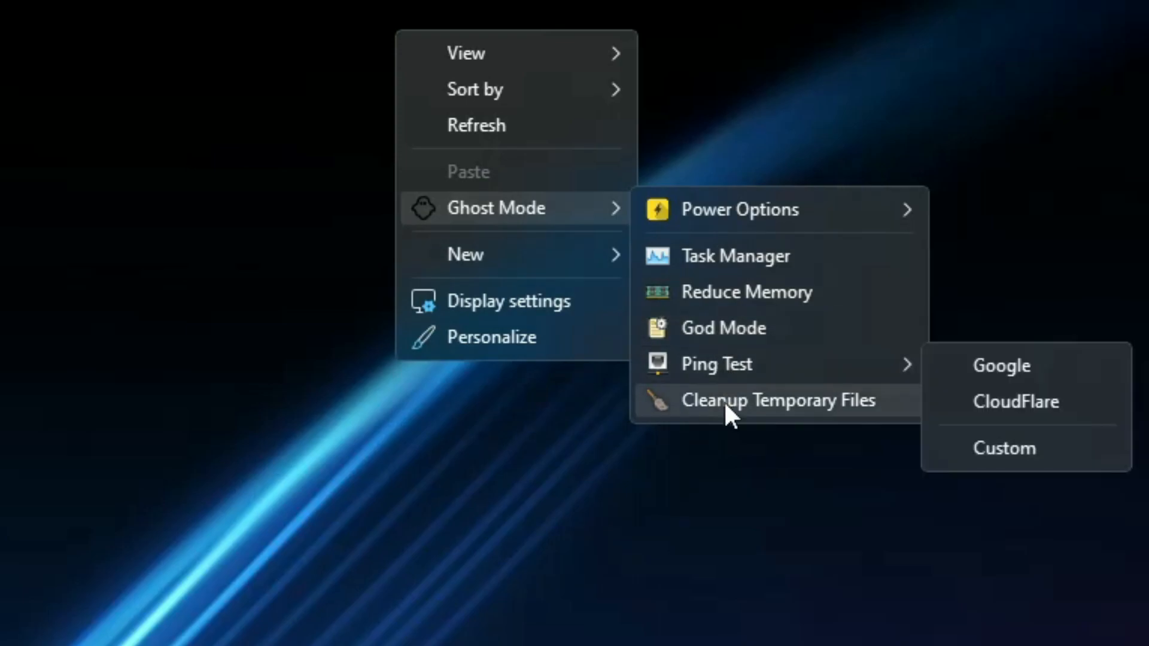